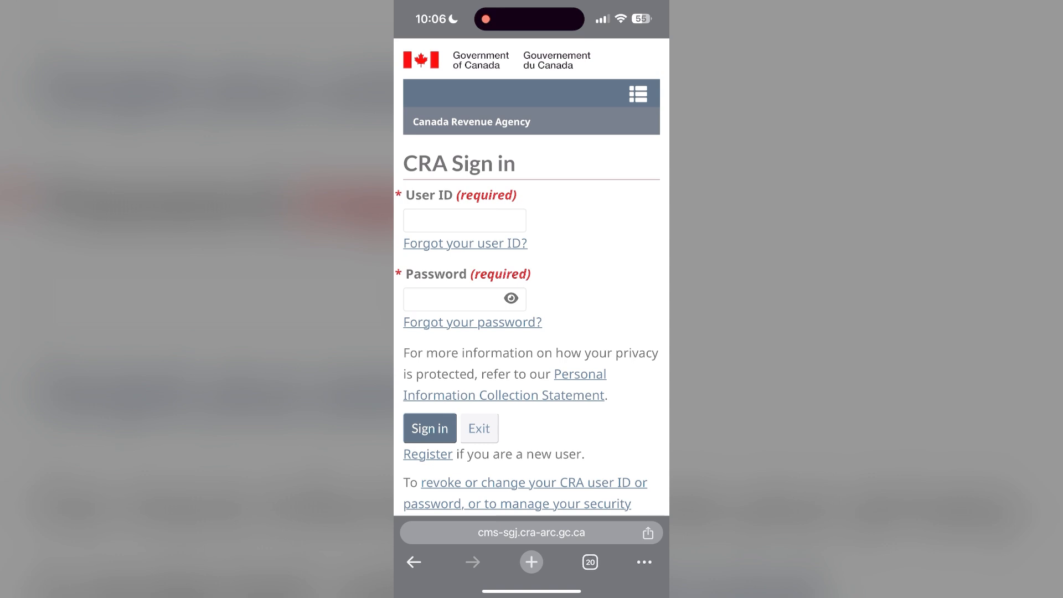
Reach Delete Browsing Data from Chrome's History with the time range set to All Time.
click(641, 561)
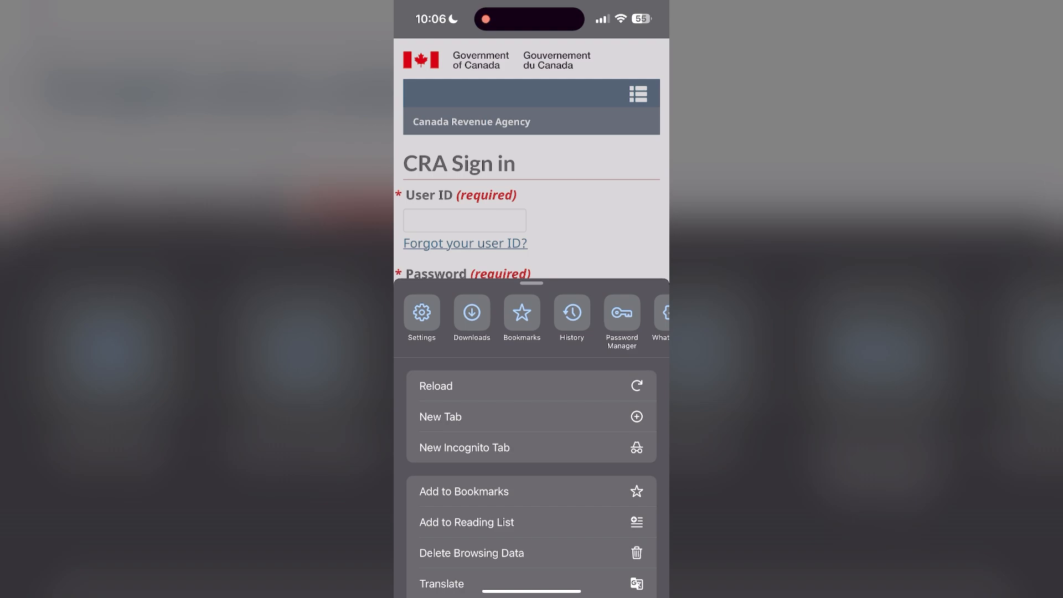
click(571, 319)
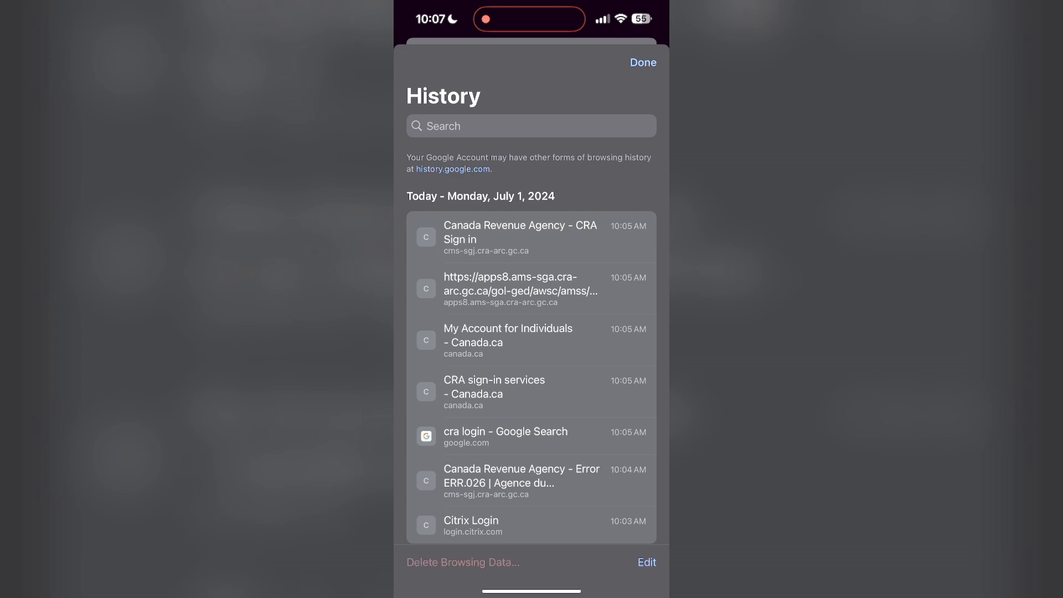
click(463, 562)
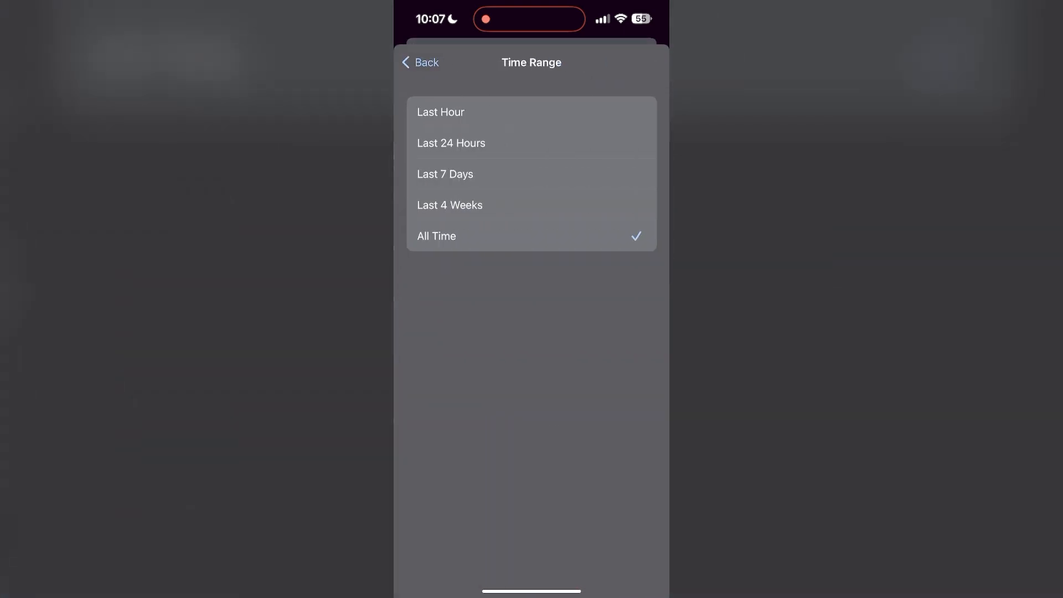
Keep All Time, delete history, cookies and cached files, and confirm the removal.
click(418, 62)
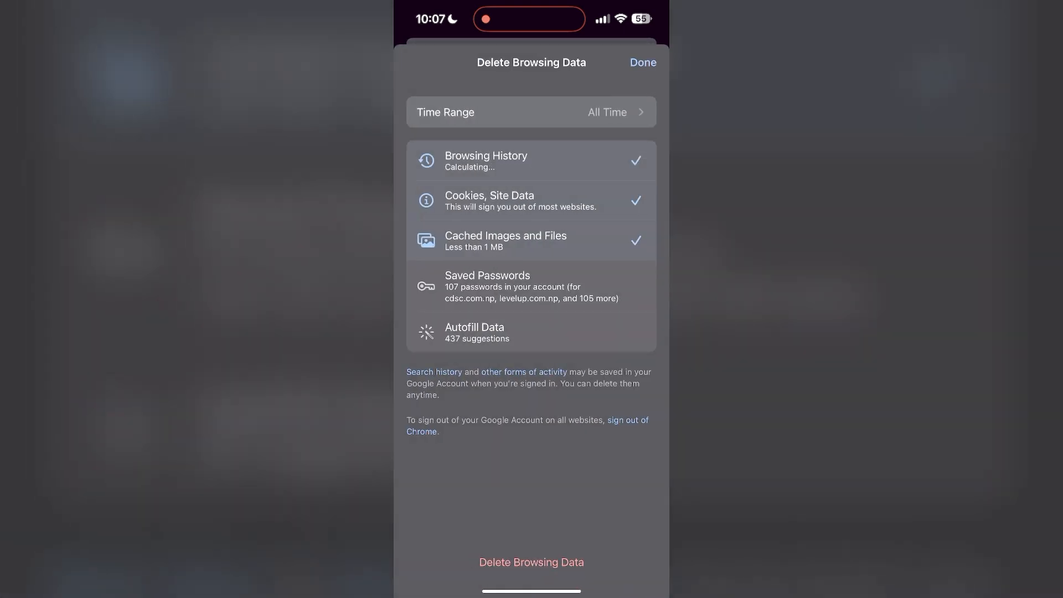
click(530, 562)
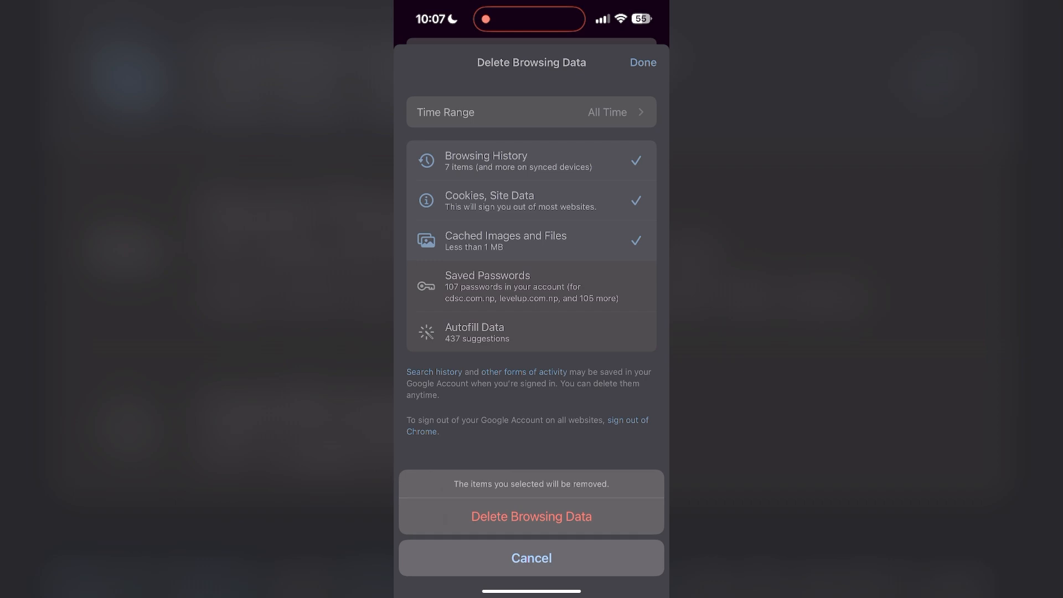
click(531, 516)
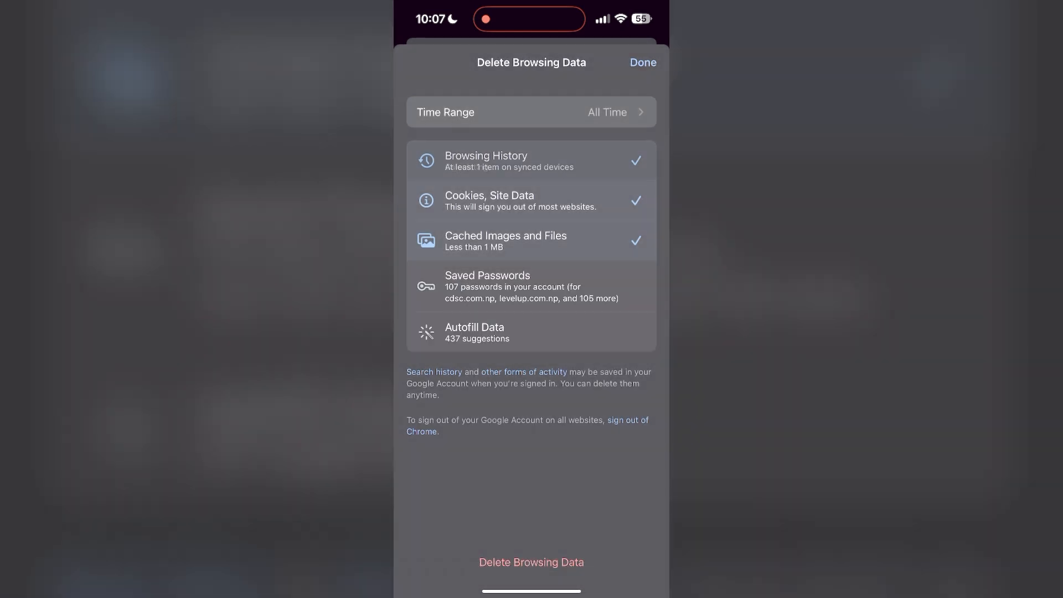